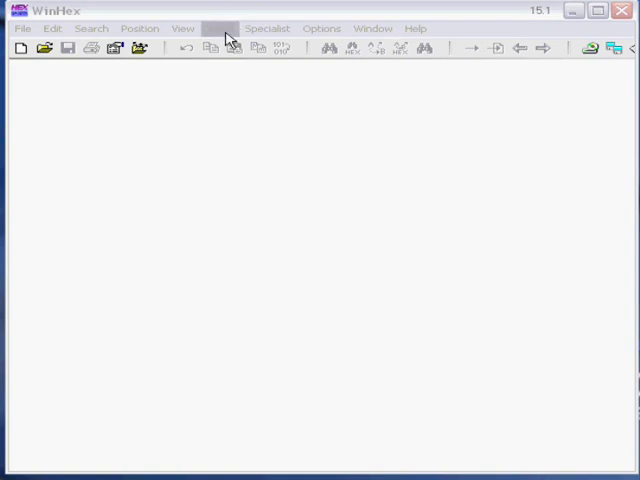
# - Open drive C: via Tools > Open Disk under Logical Drive Letters
pyautogui.click(220, 28)
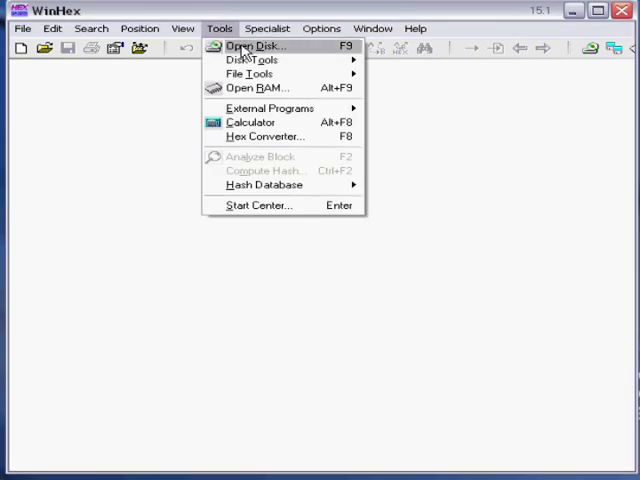
pyautogui.click(256, 44)
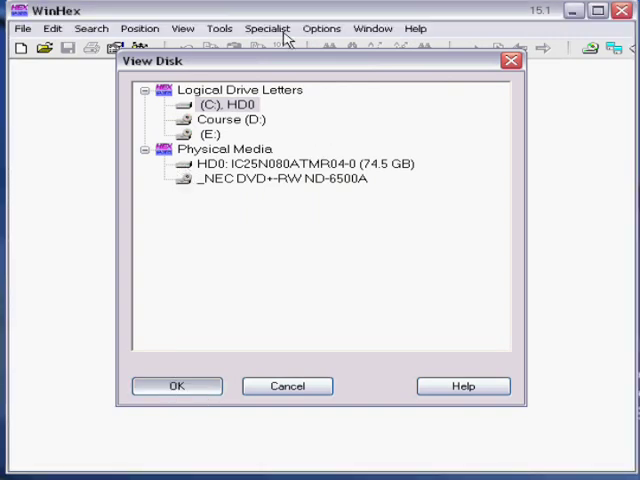
pyautogui.click(176, 386)
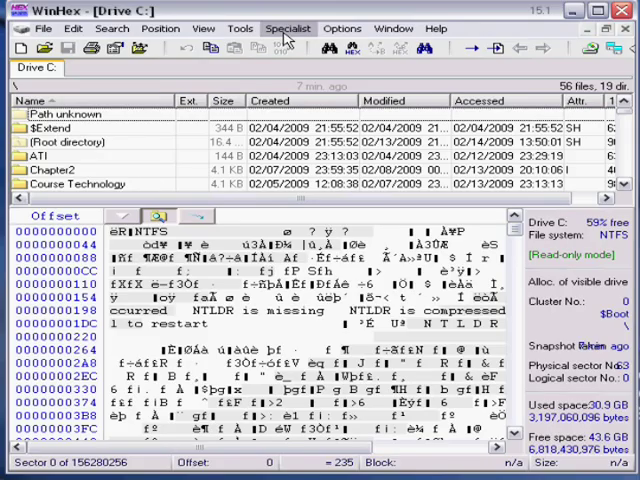
# - Refine the volume snapshot of C: with 'Take new one' and dismiss the 132,874-item result
pyautogui.click(288, 28)
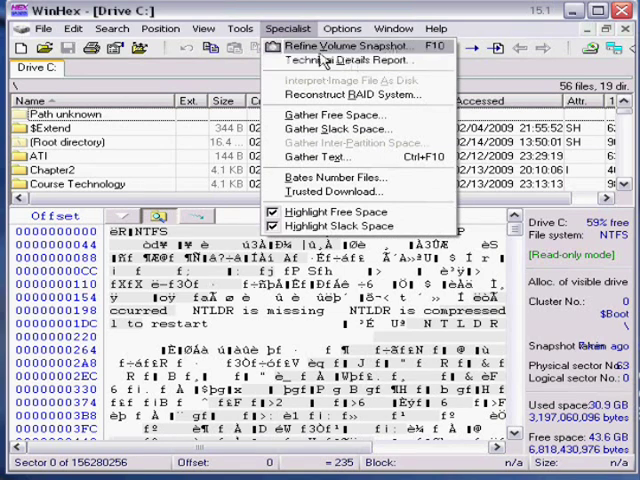
pyautogui.click(348, 46)
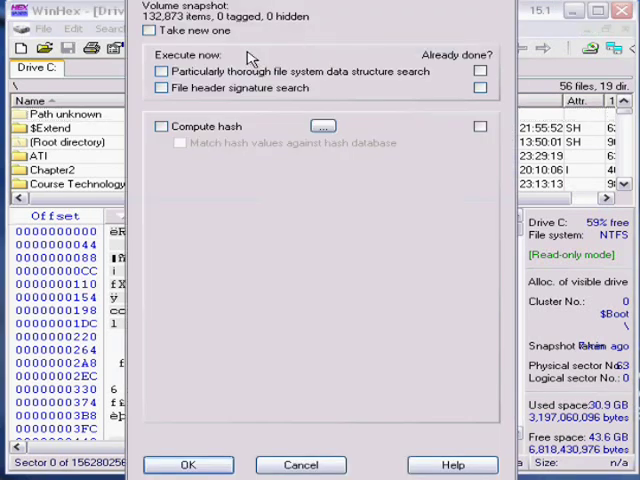
pyautogui.click(146, 32)
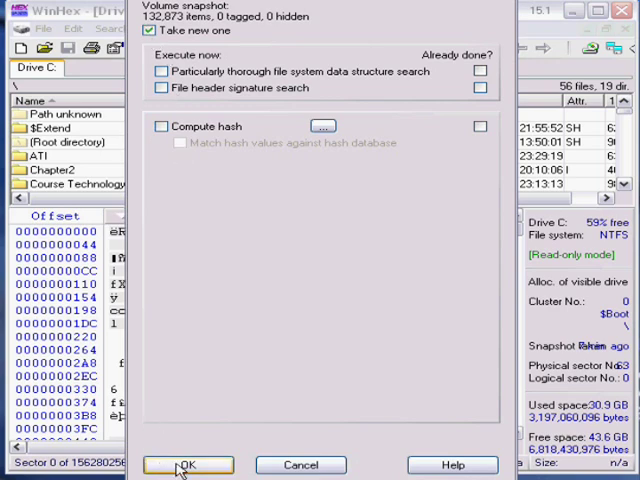
pyautogui.click(190, 464)
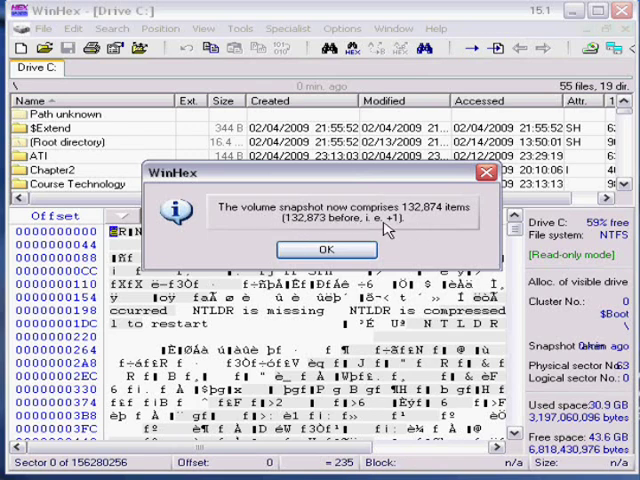
pyautogui.click(324, 250)
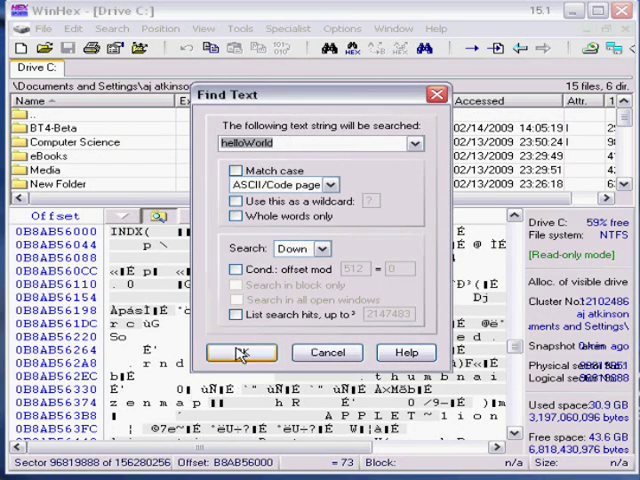
# - Run the Find Text search for 'helloworld' across drive C:
pyautogui.click(240, 352)
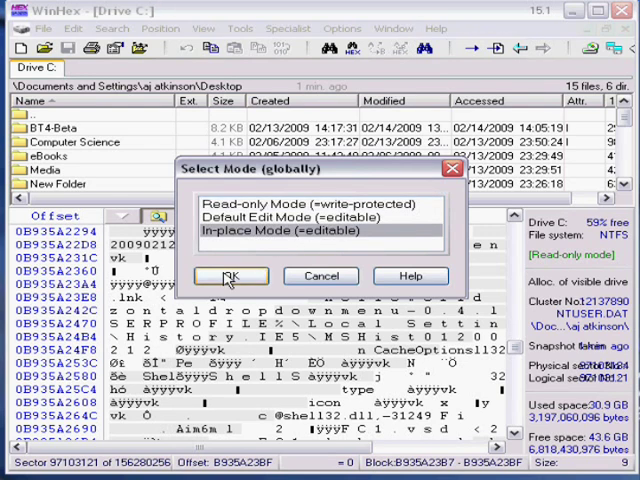
# - Switch the edit mode to In-place (editable) and accept the immediate-write warning
pyautogui.click(230, 276)
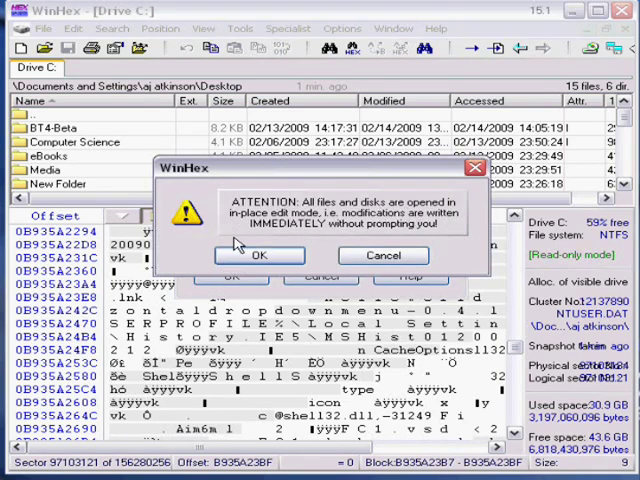
pyautogui.click(258, 254)
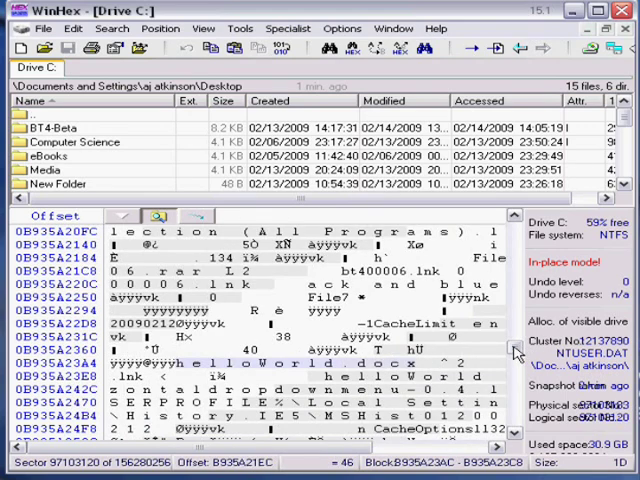
pyautogui.scroll(-3)
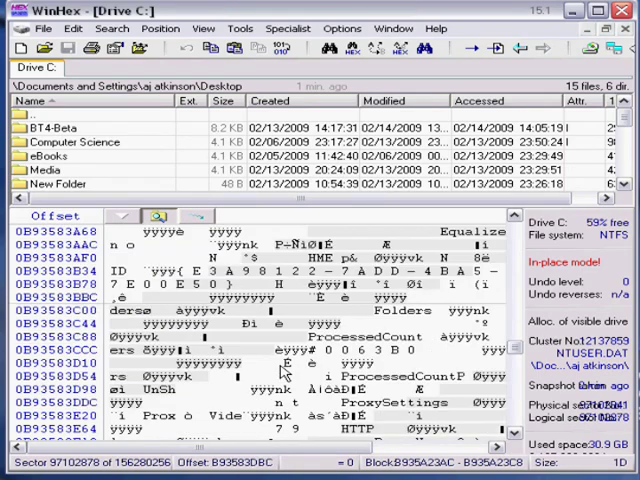
pyautogui.scroll(-3)
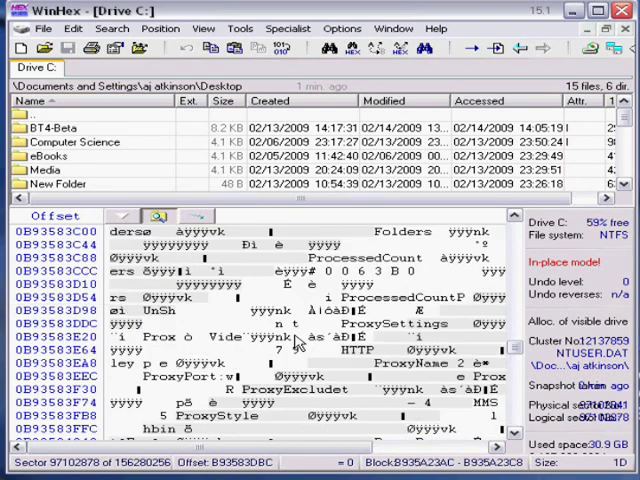
pyautogui.scroll(-3)
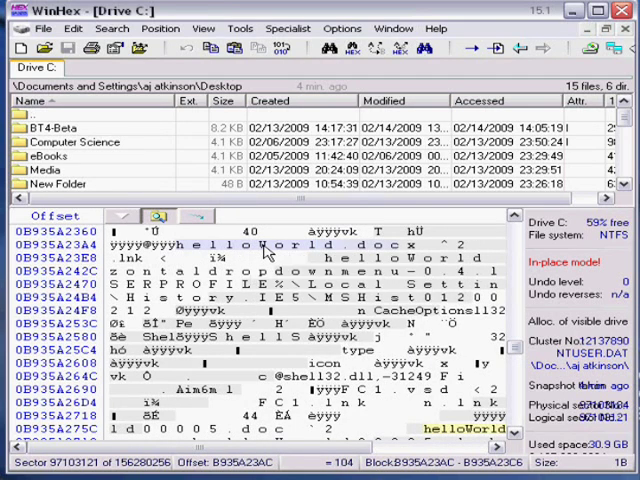
pyautogui.rightClick(264, 250)
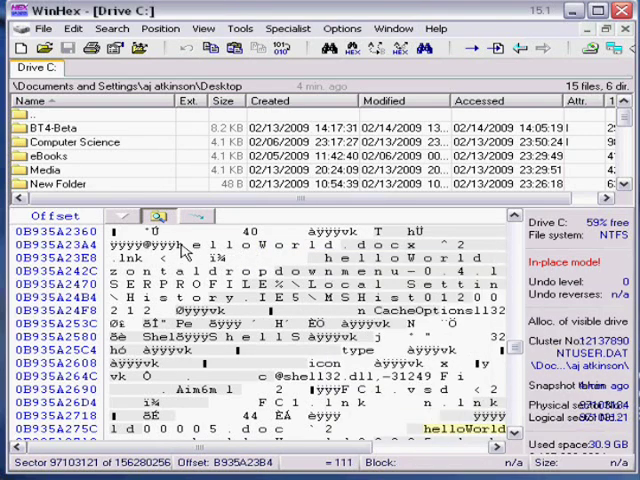
pyautogui.moveTo(184, 246); pyautogui.dragTo(390, 246)
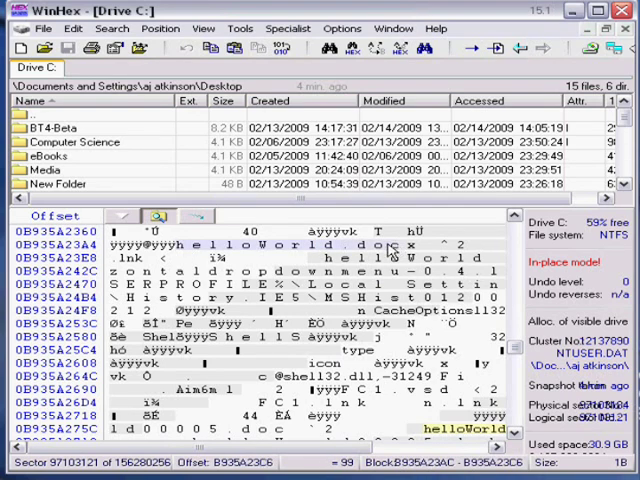
pyautogui.rightClick(390, 250)
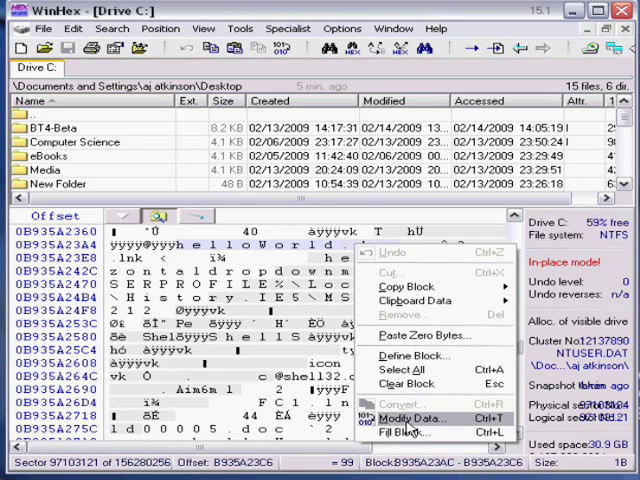
pyautogui.click(404, 418)
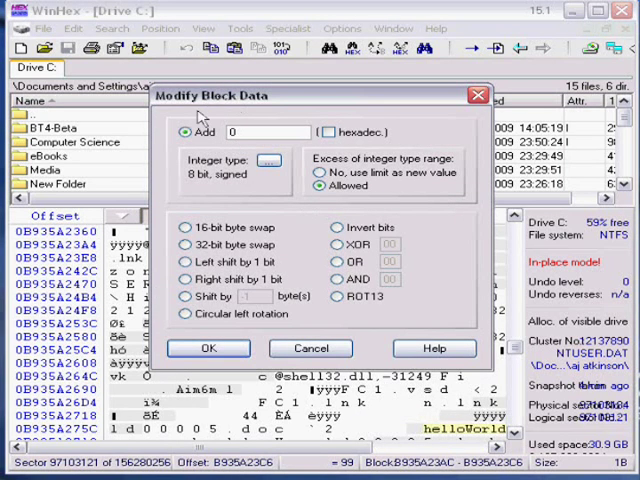
pyautogui.click(208, 348)
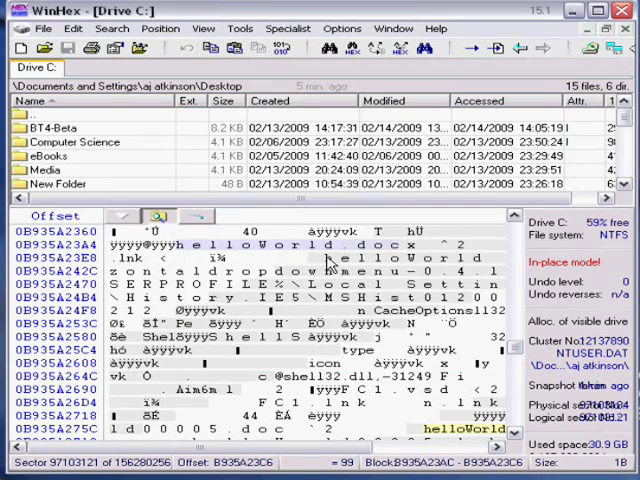
pyautogui.moveTo(384, 258)
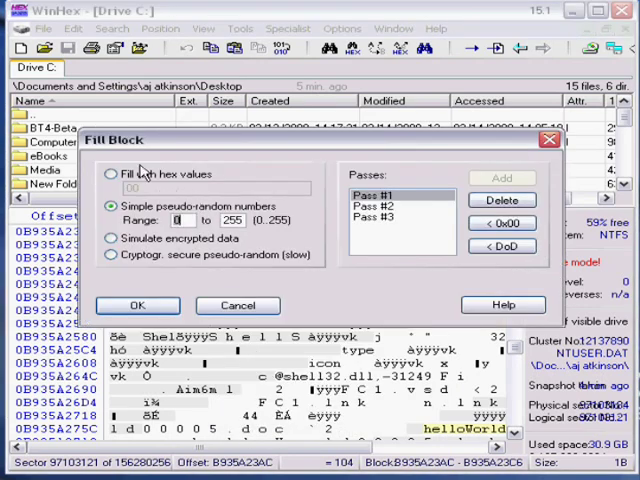
# - Fill the selected helloWorld block with simple pseudo-random numbers
pyautogui.click(112, 208)
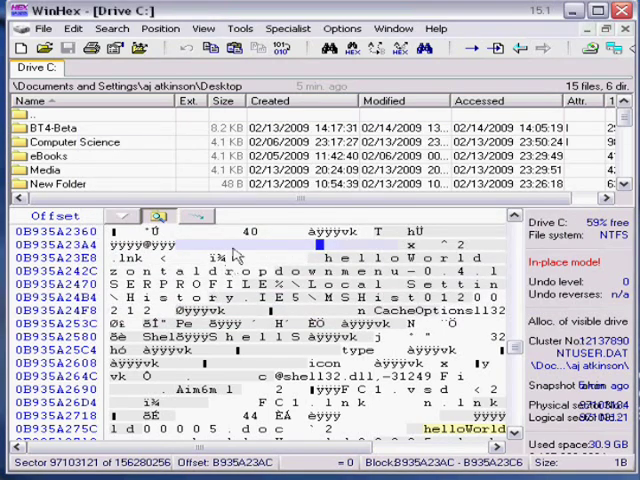
pyautogui.moveTo(224, 264)
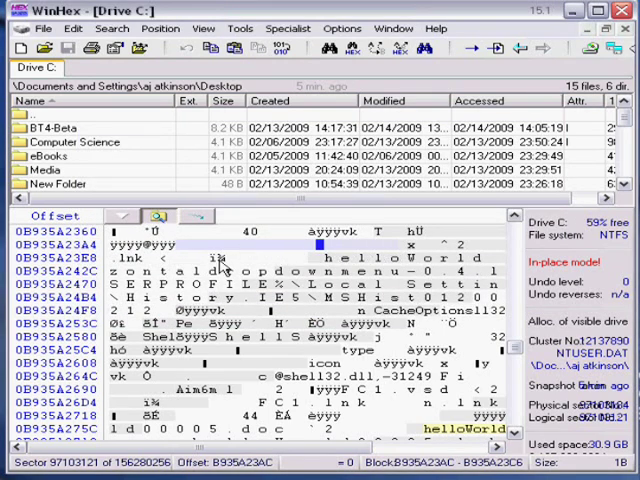
pyautogui.moveTo(212, 268)
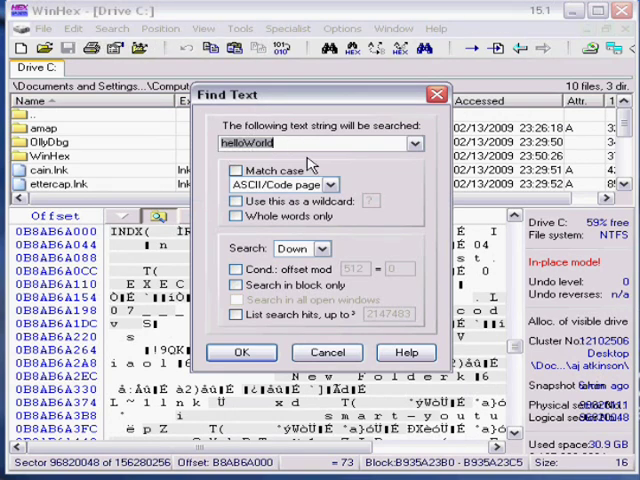
pyautogui.moveTo(286, 336)
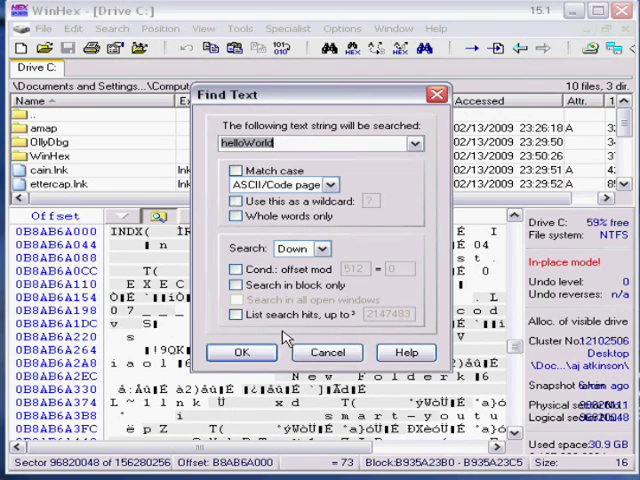
# - Repeat the 'helloworld' search, review the new sector region, and close the WinHex window
pyautogui.click(240, 352)
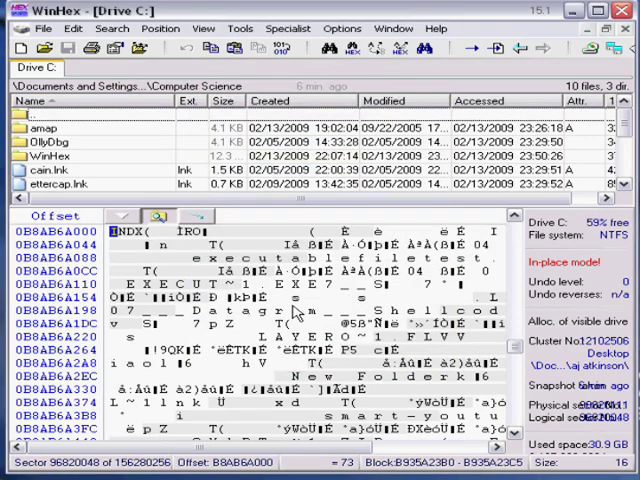
pyautogui.scroll(-3)
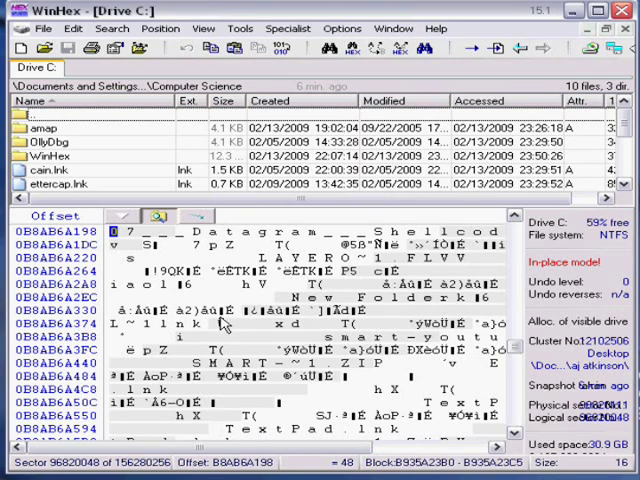
pyautogui.moveTo(224, 324)
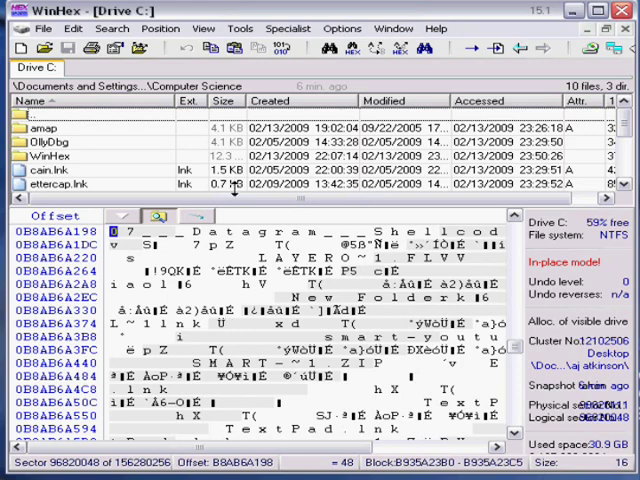
pyautogui.click(112, 28)
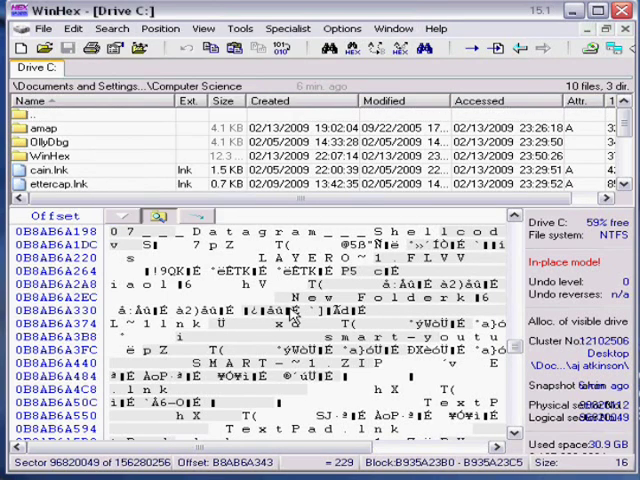
pyautogui.moveTo(330, 368)
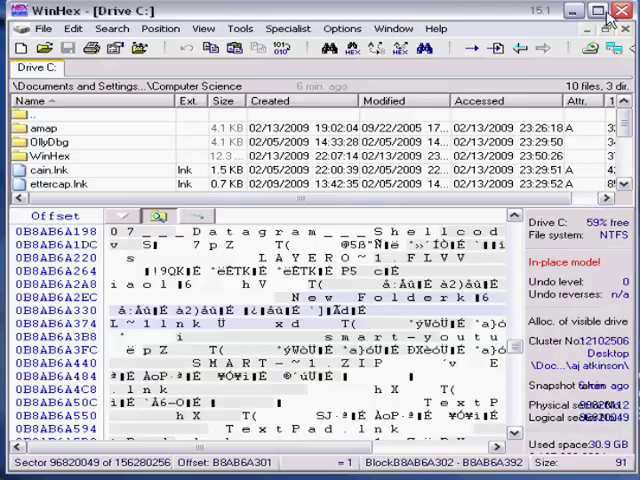
pyautogui.click(620, 12)
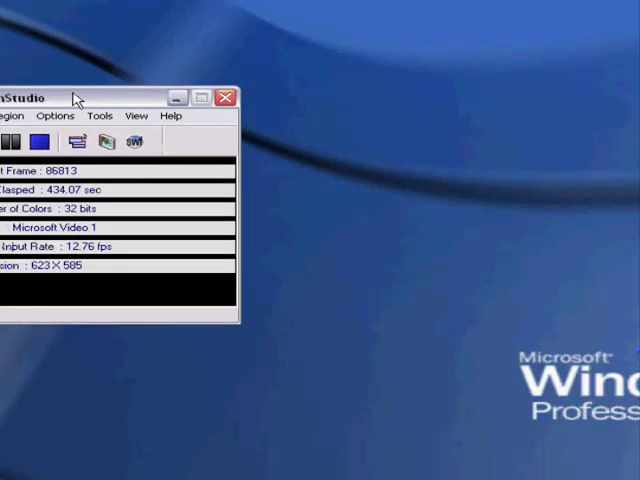